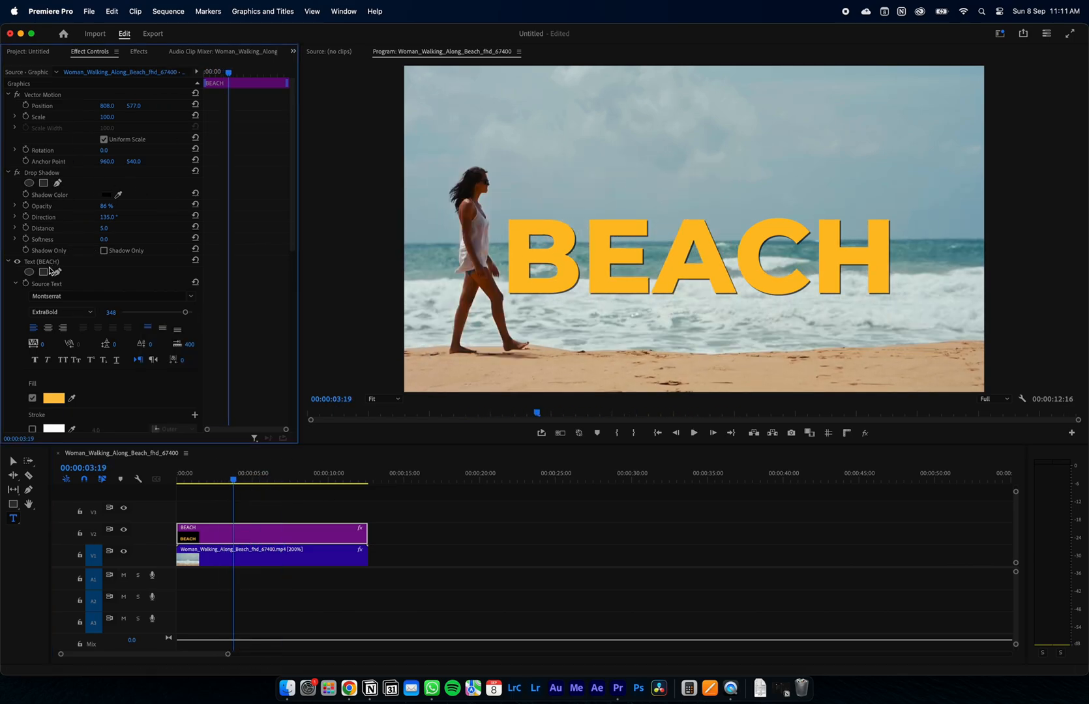
pyautogui.moveTo(57, 271)
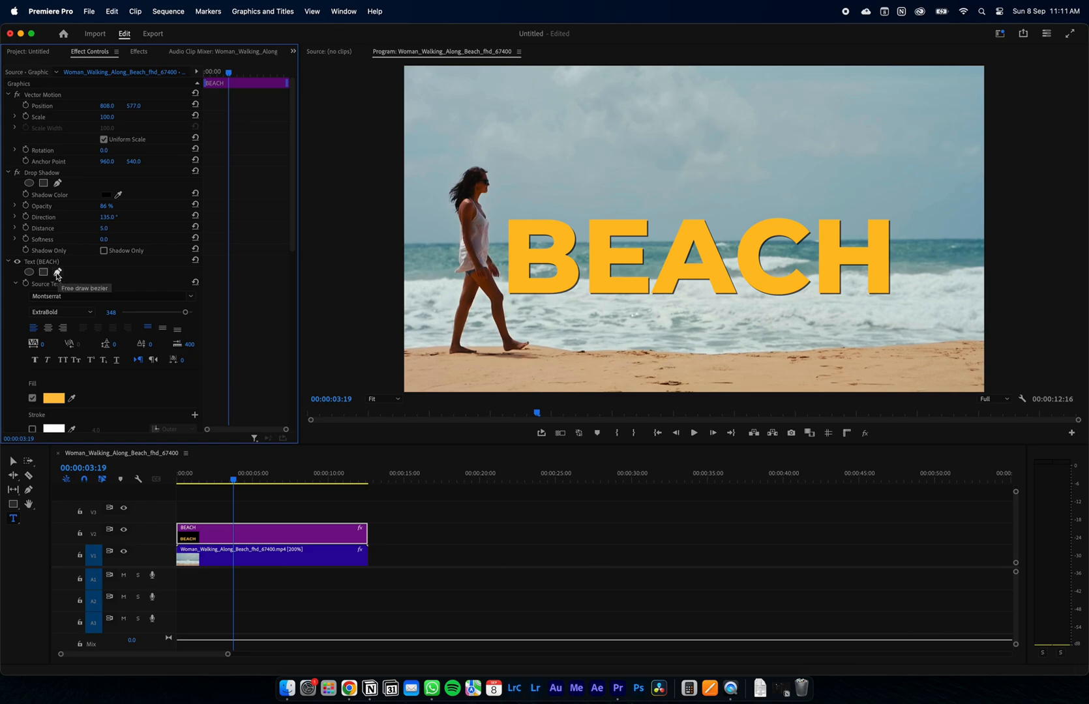
# Start a freehand bezier mask around BEACH, its left edge against the walking woman.
pyautogui.click(57, 272)
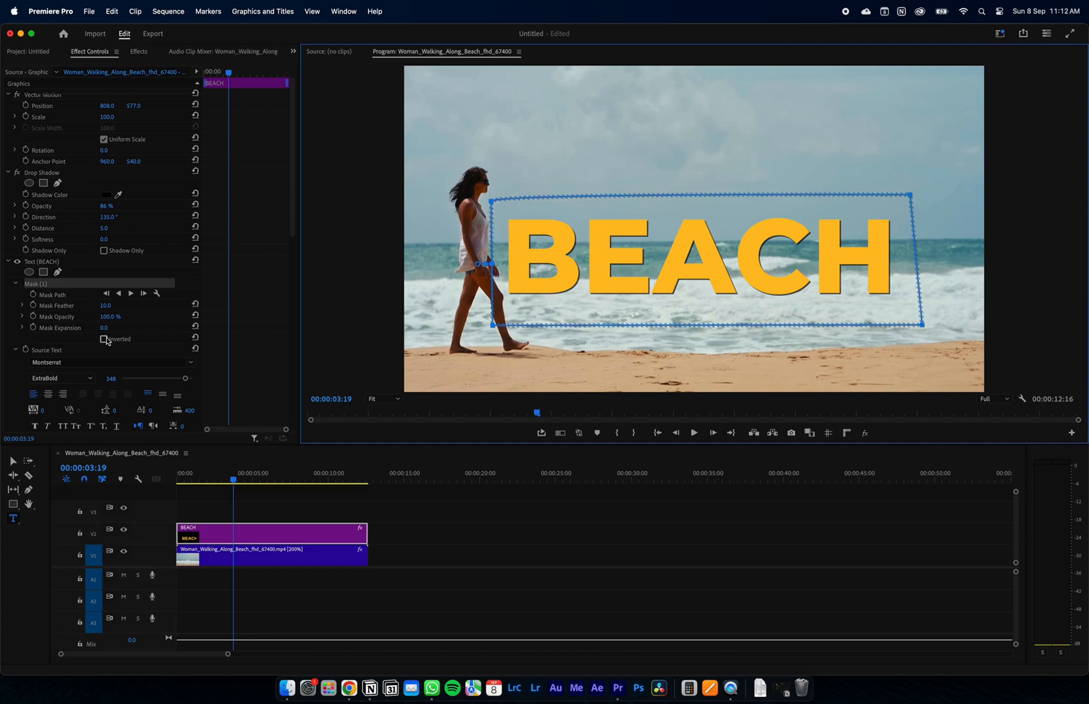
# Close the title mask shape and tick Inverted so BEACH is hidden.
pyautogui.click(105, 339)
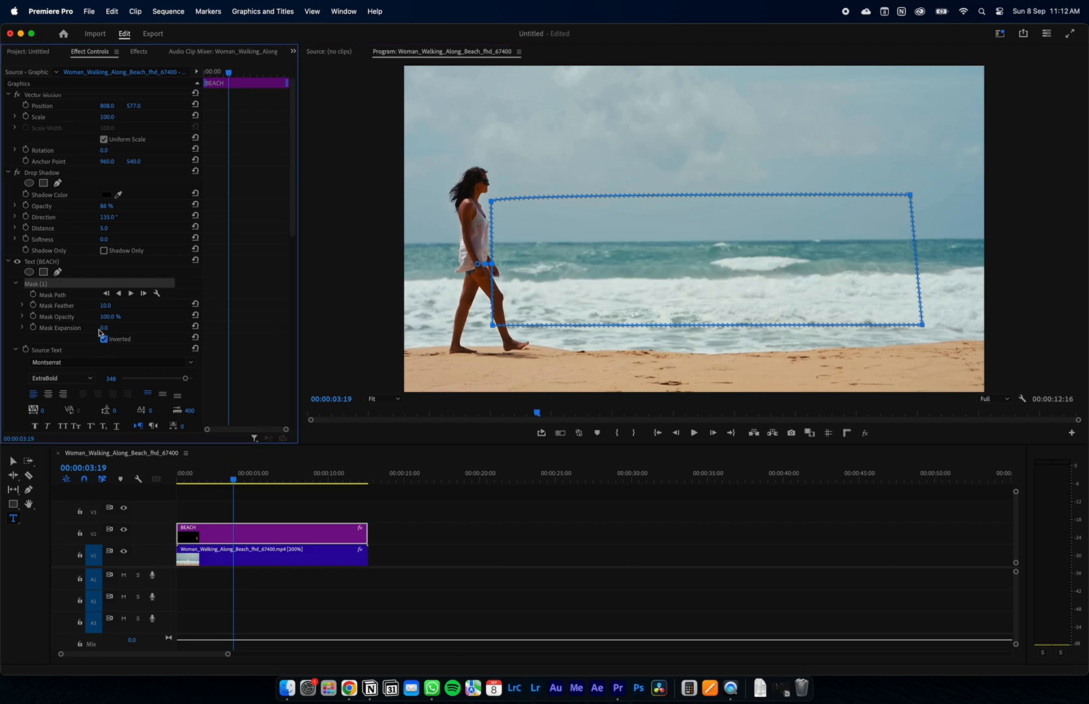
pyautogui.click(52, 295)
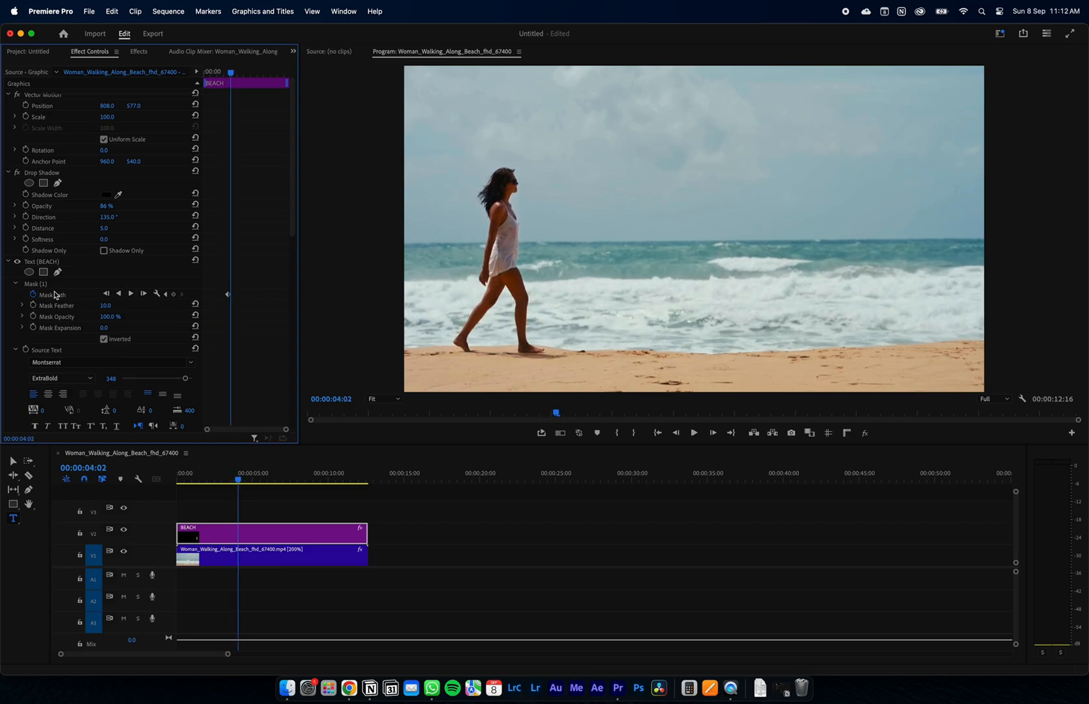
pyautogui.click(52, 295)
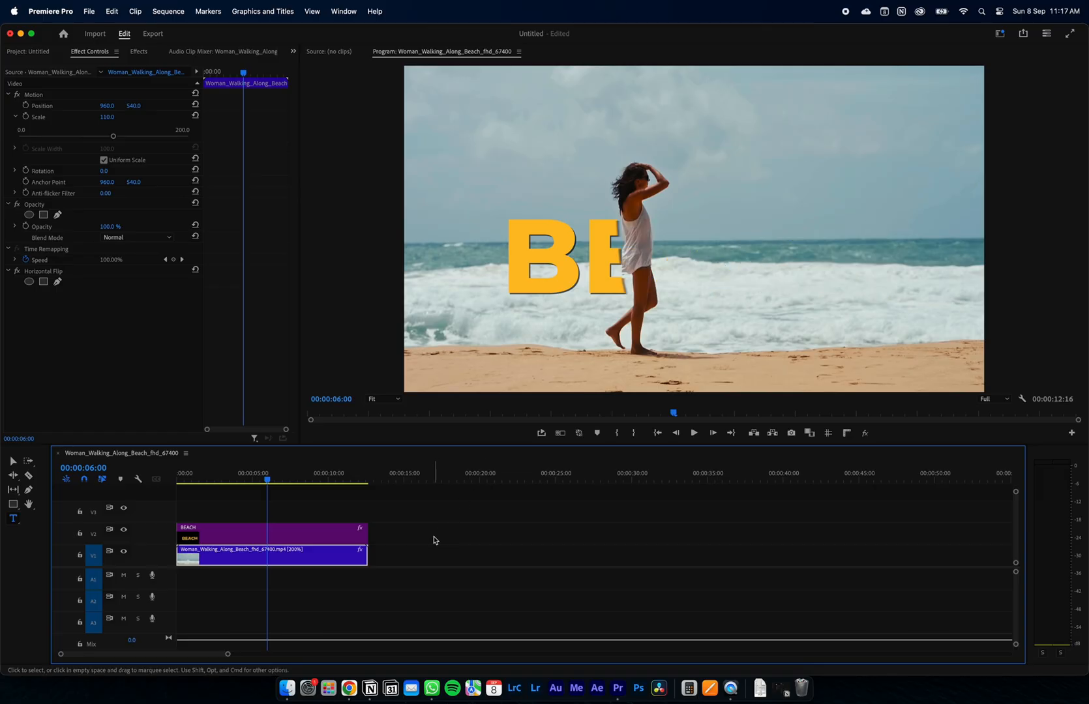
# Review the title clip's mask, then Option-drag the beach clip from V1 up to V3.
pyautogui.click(455, 532)
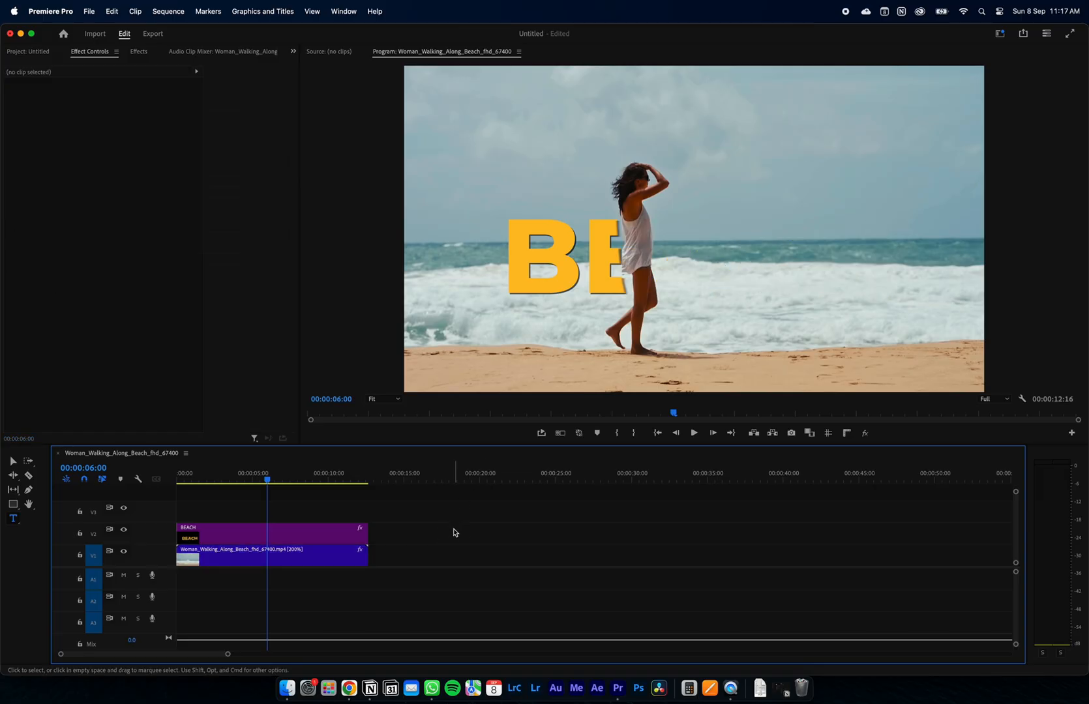
pyautogui.click(186, 479)
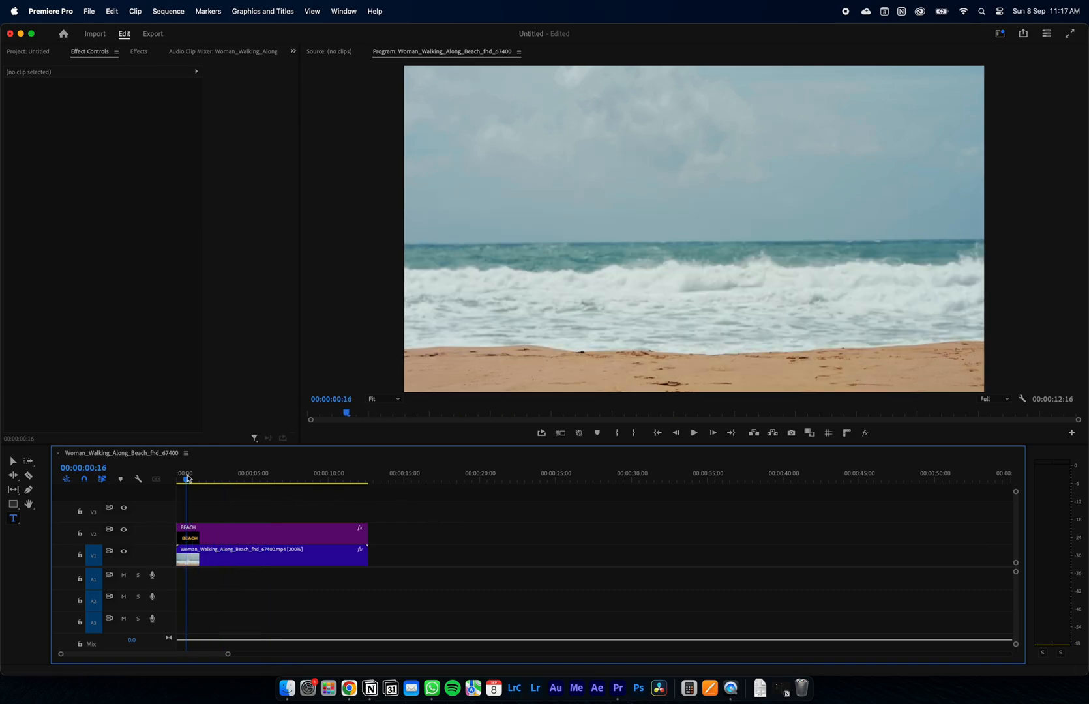
pyautogui.click(258, 479)
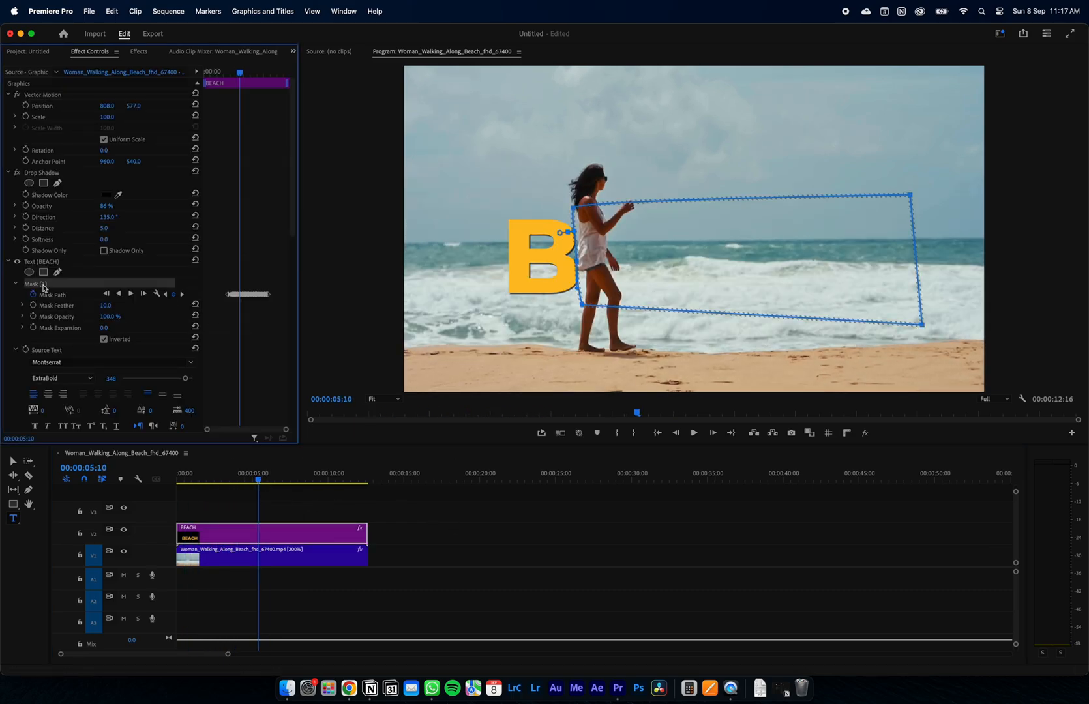
pyautogui.click(270, 555)
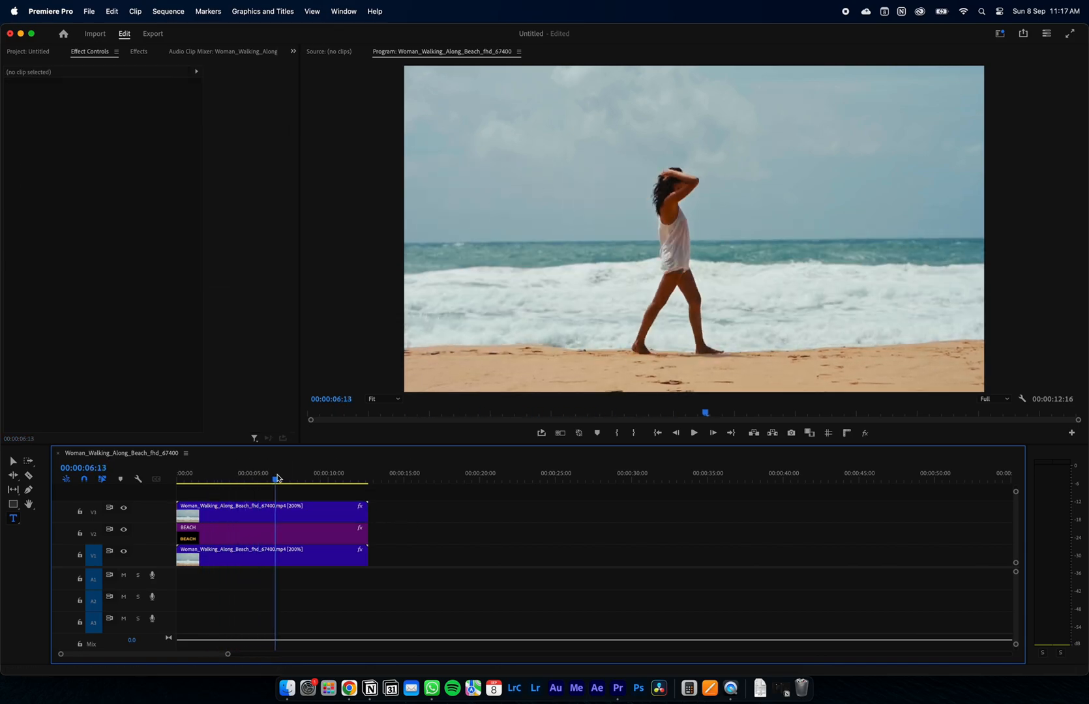
# Replace the V3 beach copy with an After Effects Composition, opening After Effects' Save As.
pyautogui.click(271, 511)
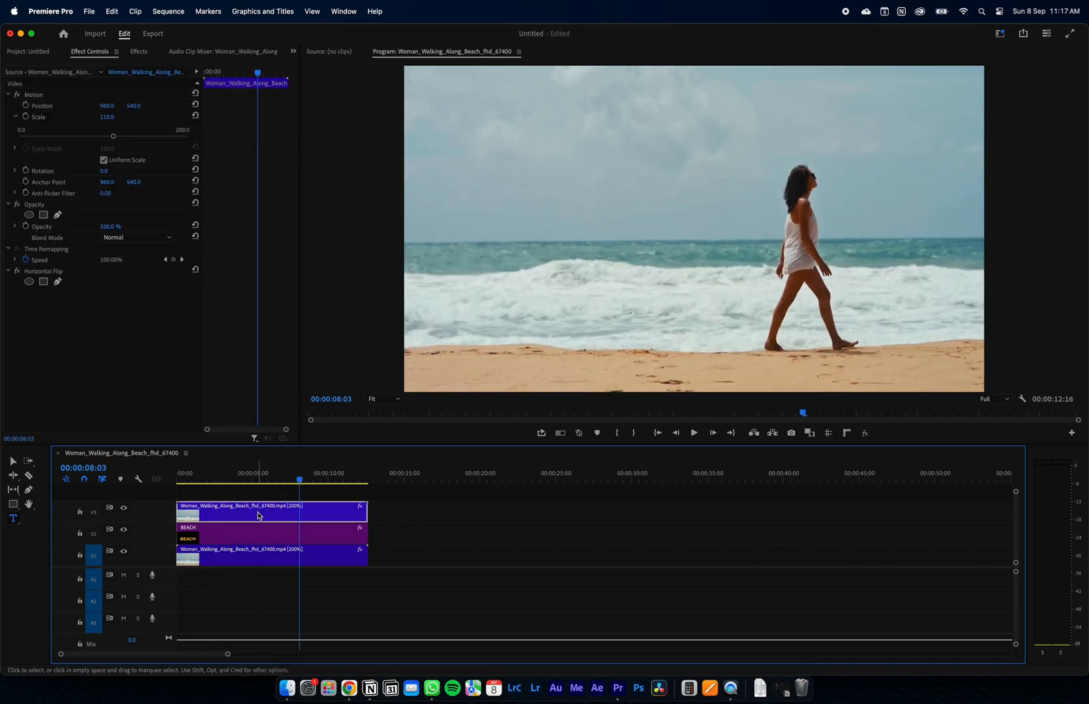
pyautogui.rightClick(257, 515)
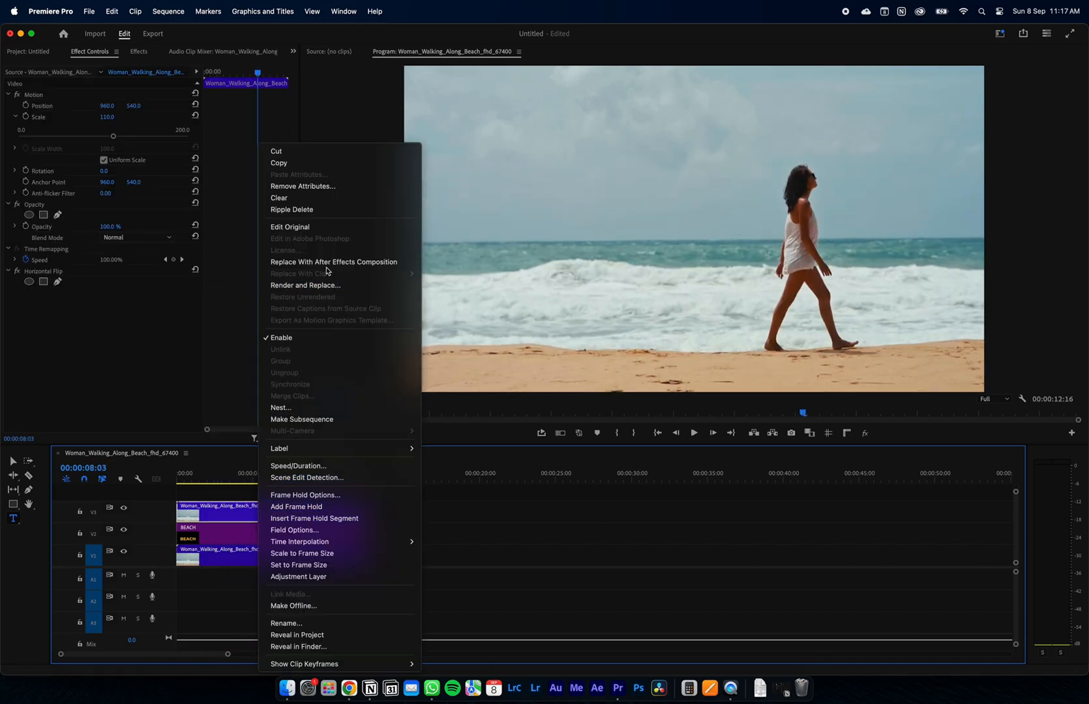
pyautogui.click(333, 263)
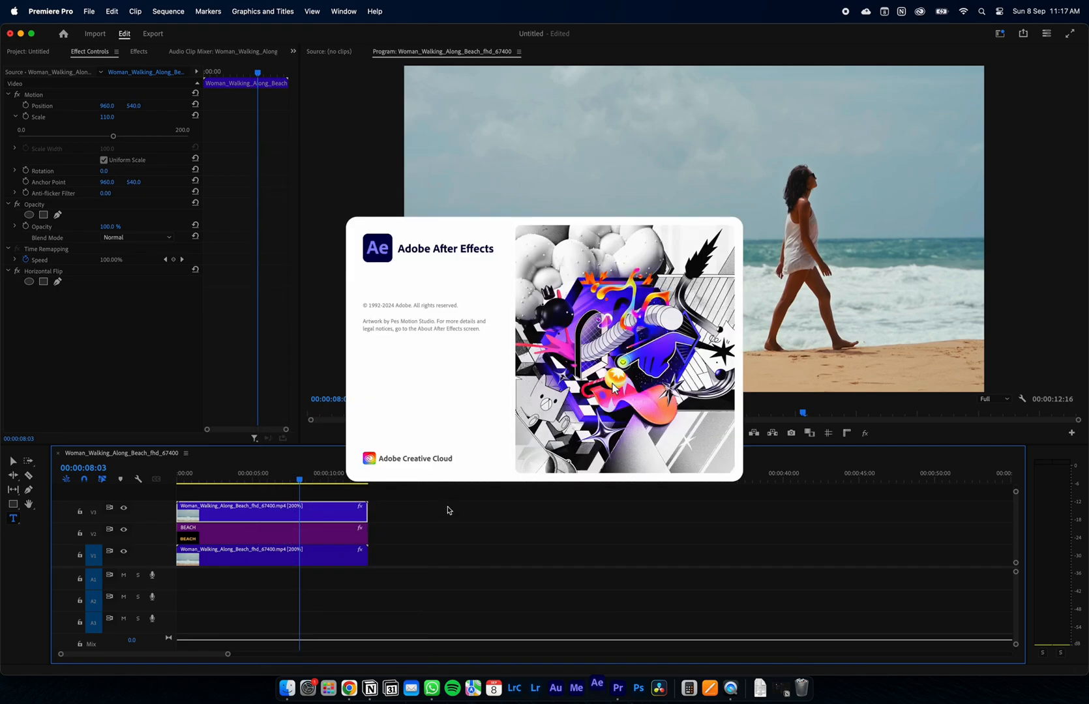
pyautogui.click(596, 689)
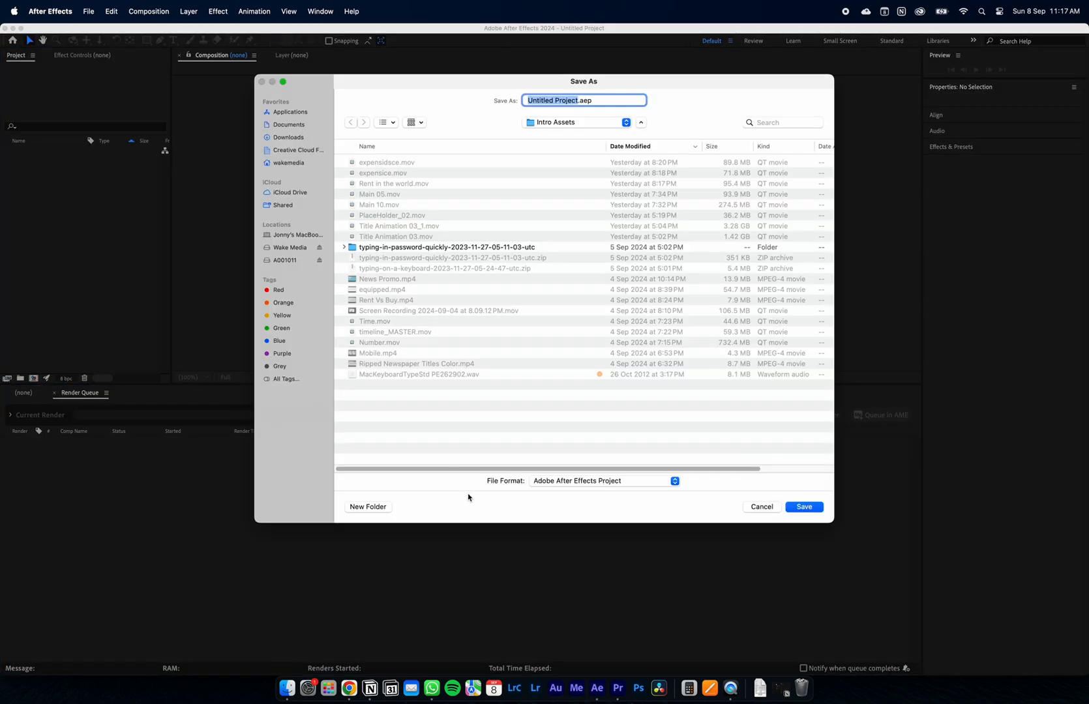
# Save the After Effects project and scrub through the linked beach composition.
pyautogui.click(803, 506)
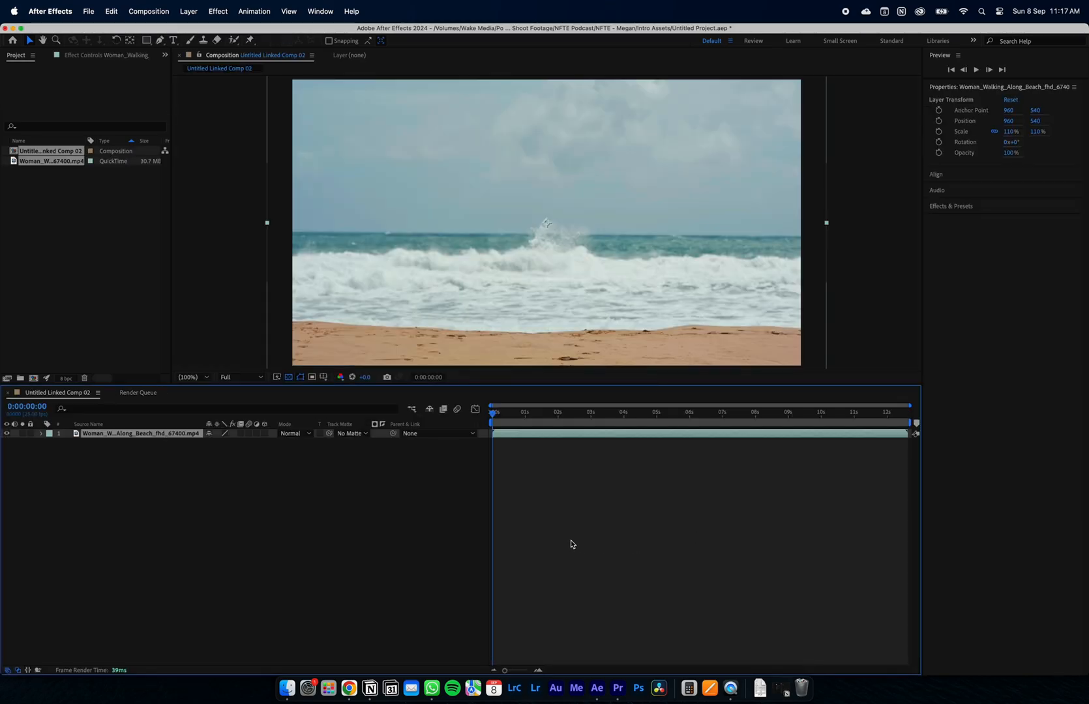
pyautogui.click(526, 412)
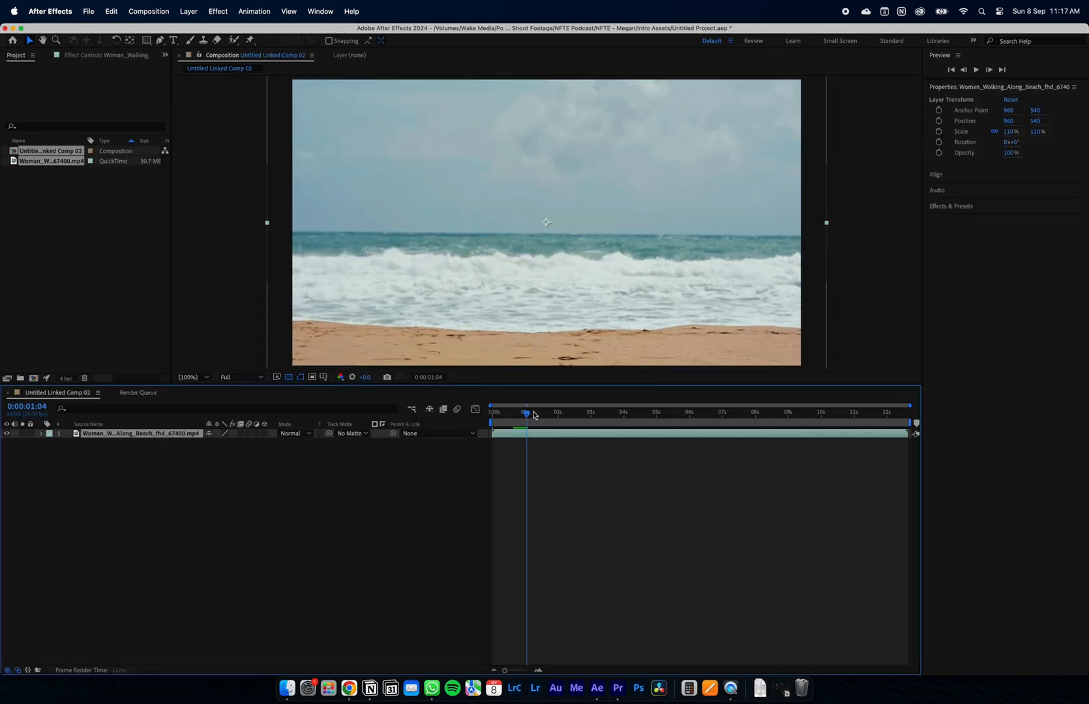
pyautogui.click(721, 413)
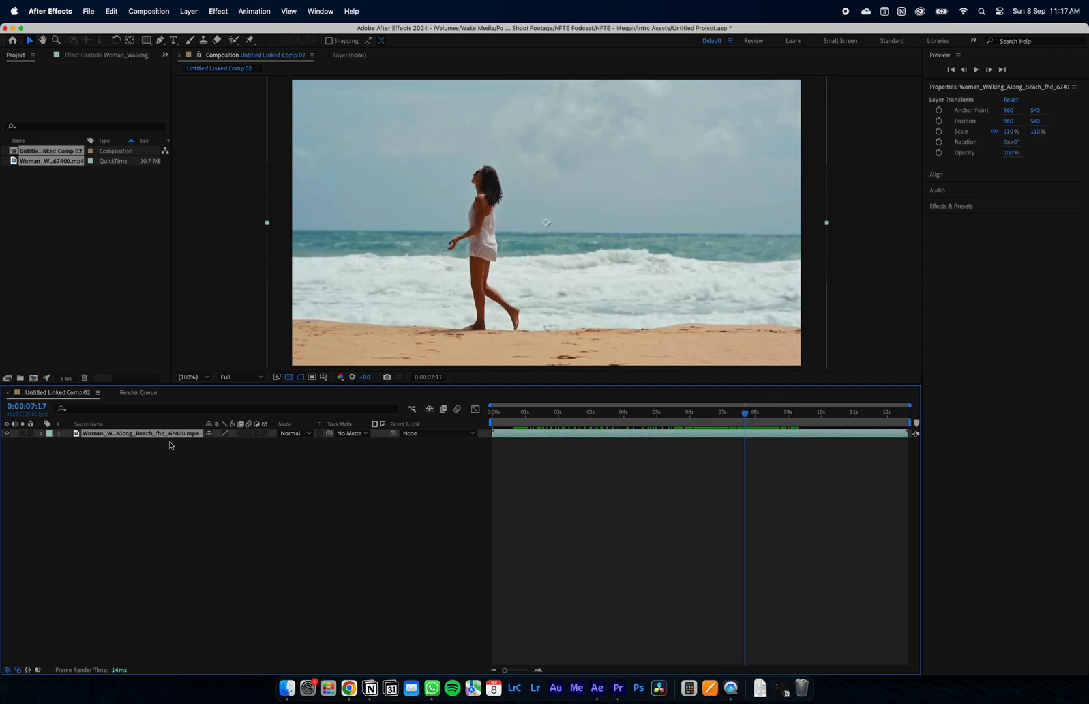
# Roto Brush the walking woman on the footage layer, propagate through the clip, and view the comp.
pyautogui.doubleClick(139, 434)
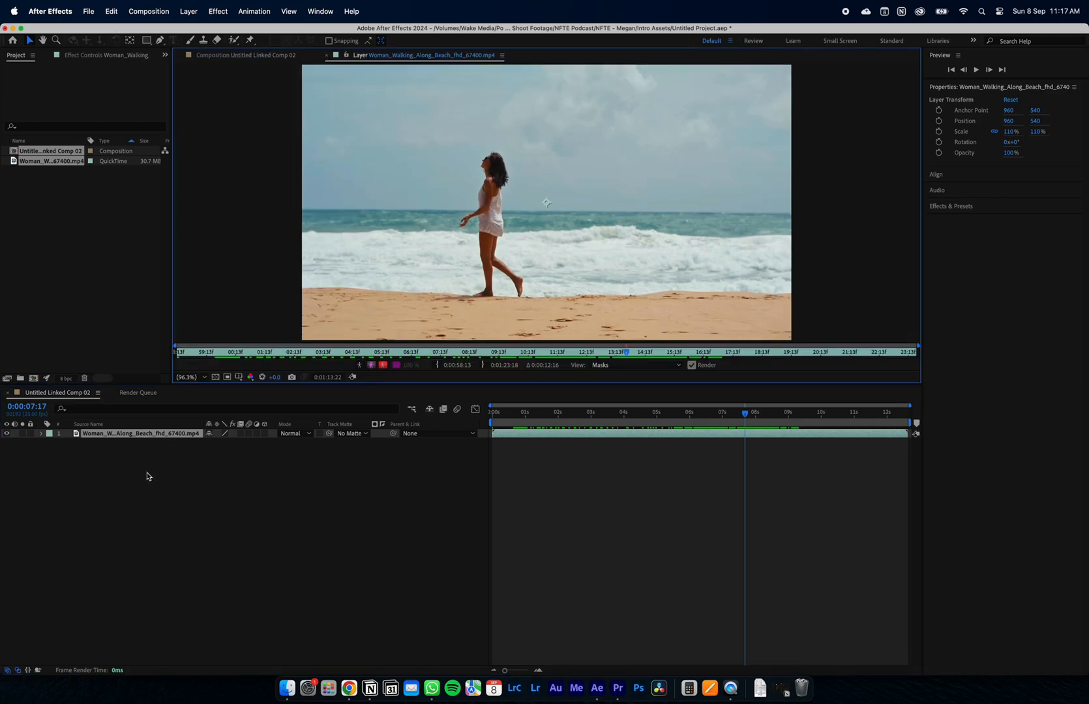
pyautogui.moveTo(557, 230)
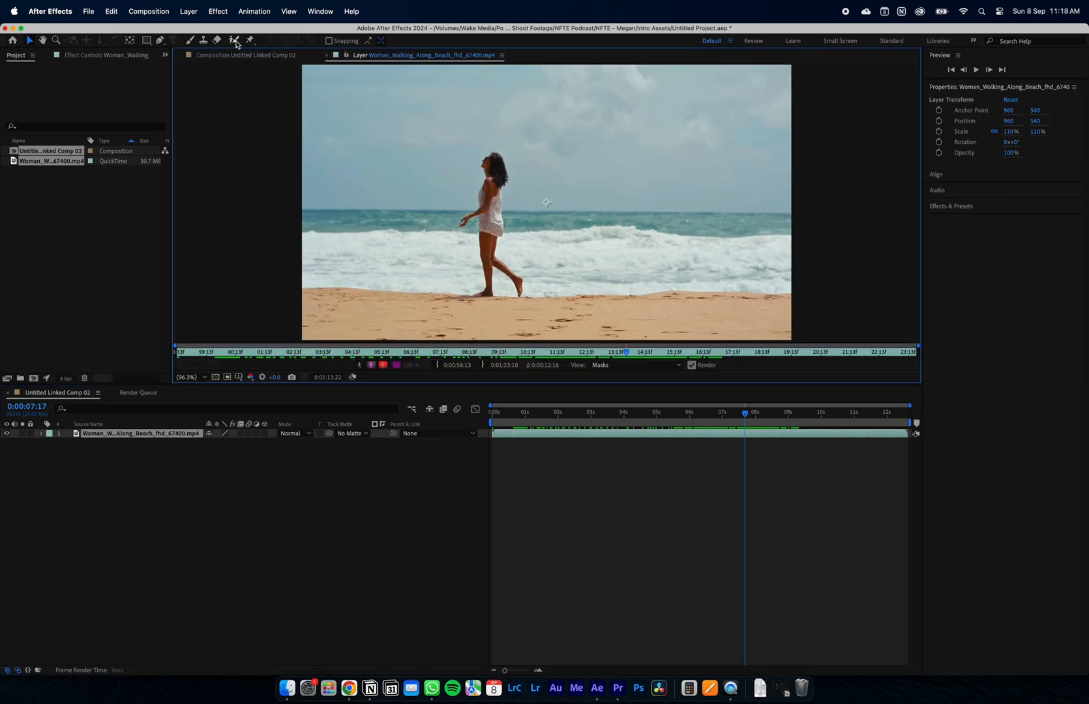
pyautogui.moveTo(236, 39)
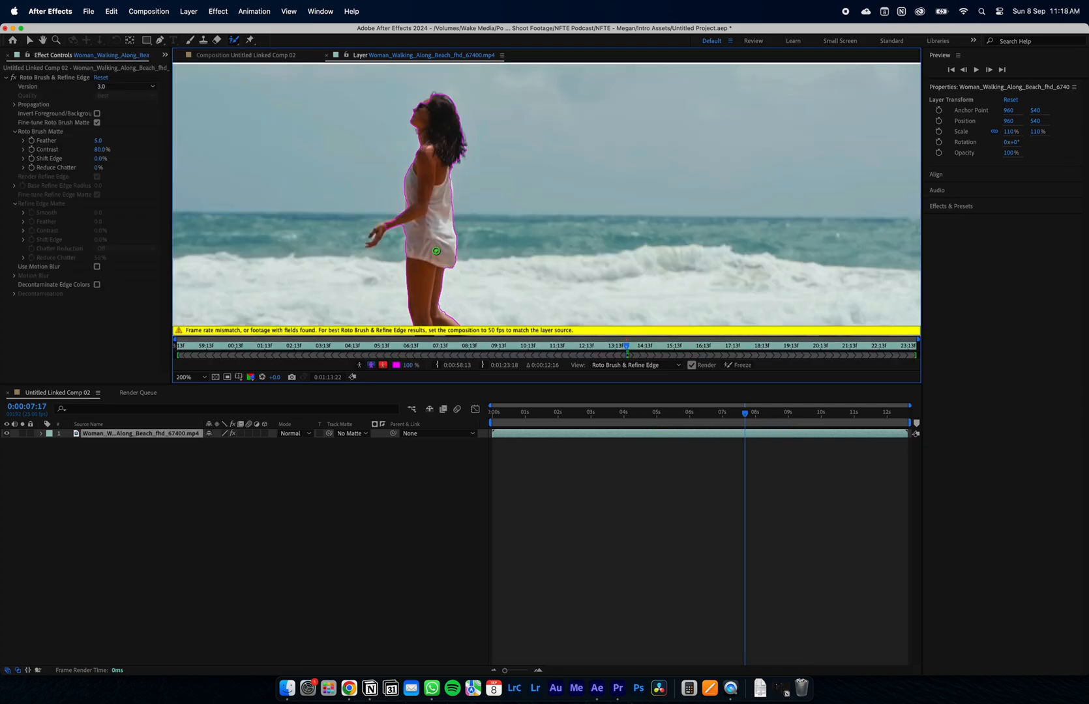
pyautogui.click(202, 377)
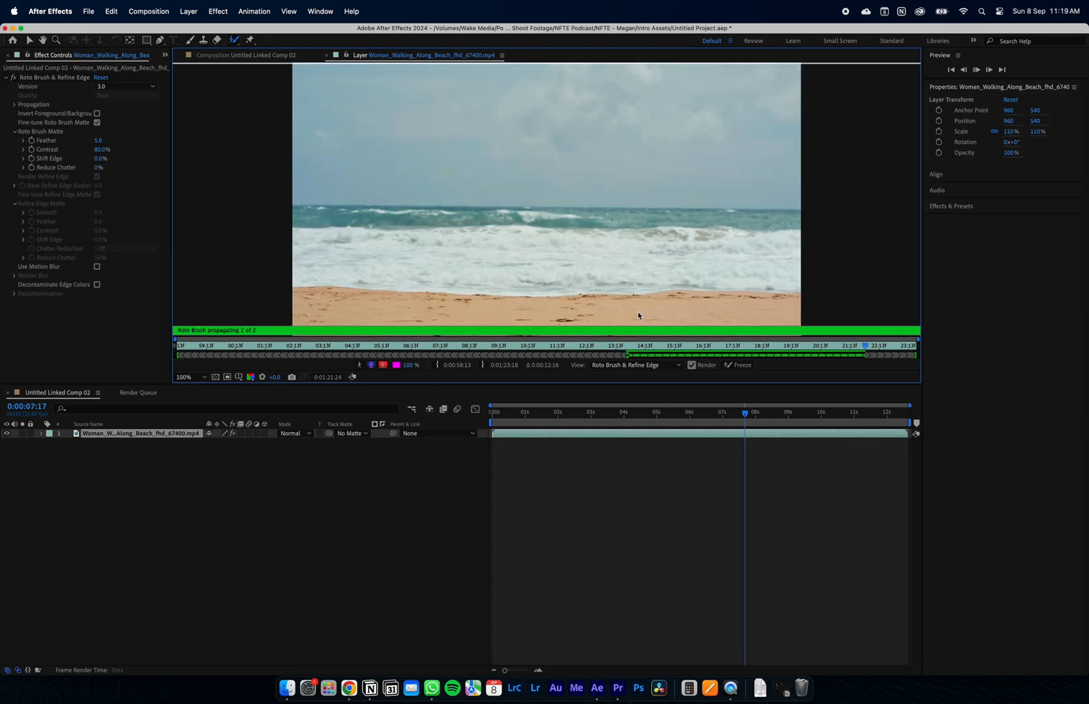
pyautogui.moveTo(333, 281)
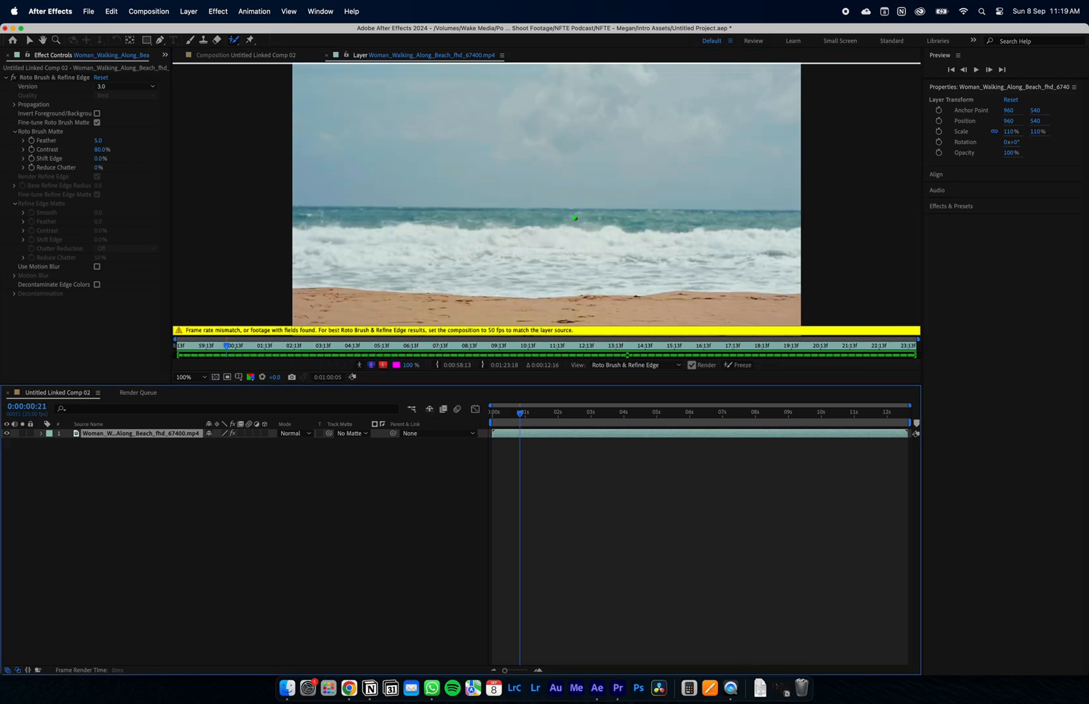
pyautogui.click(244, 55)
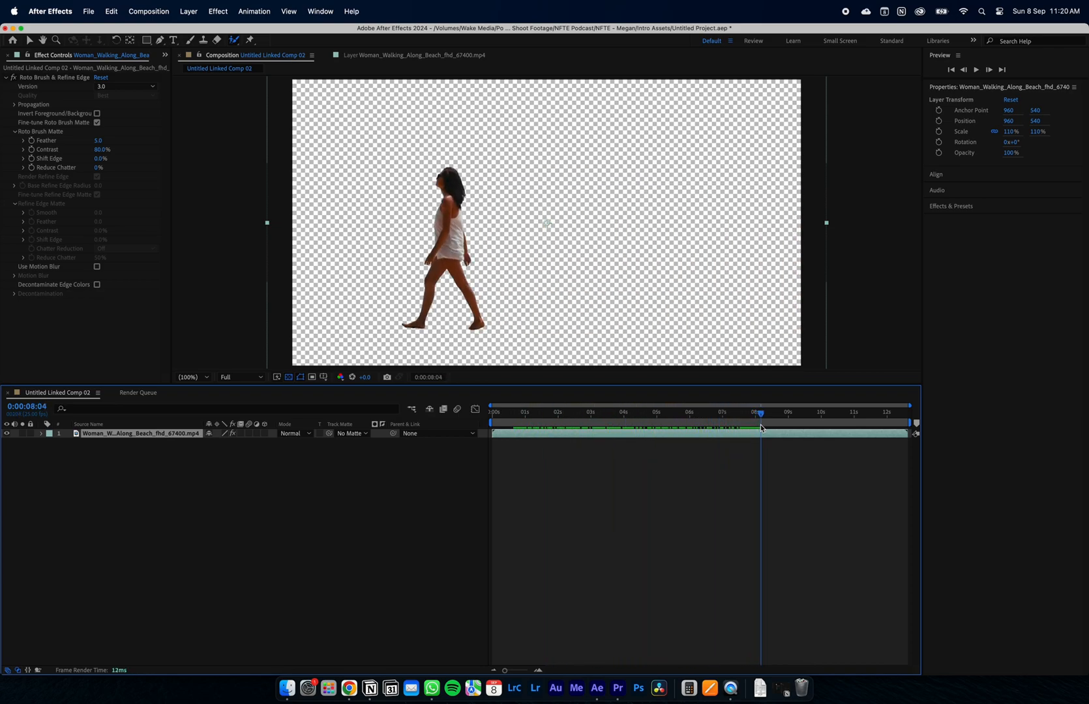
# Compare the cut-out comp and beach clip, copying Horizontal Flip onto the comp clip.
pyautogui.click(617, 689)
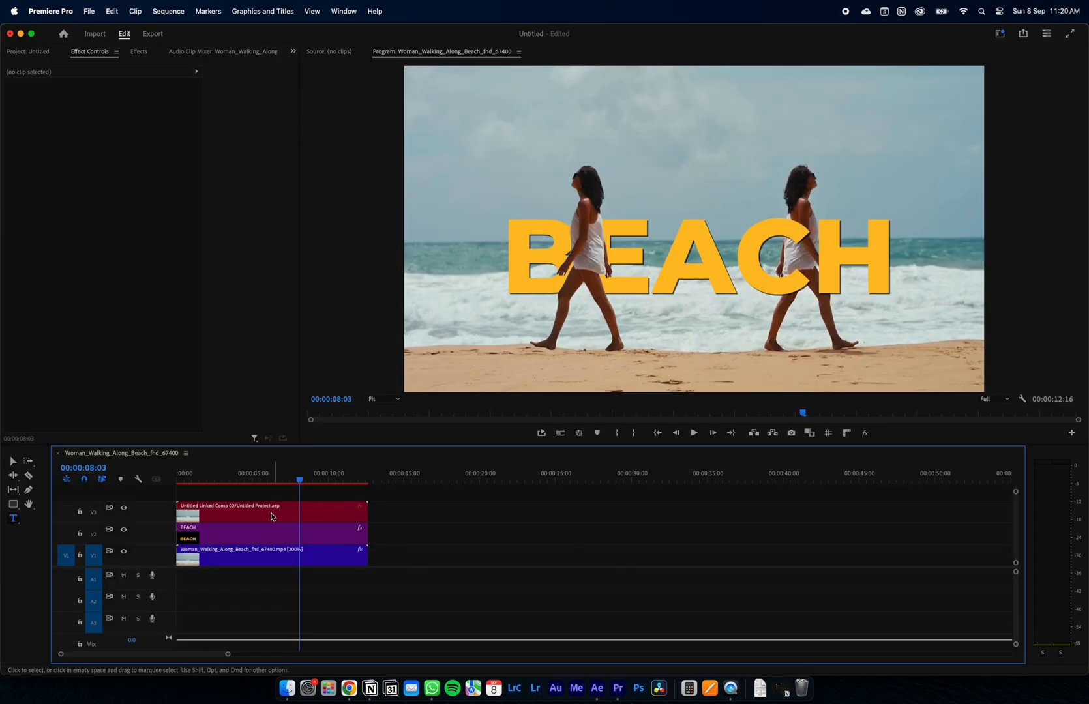
pyautogui.click(271, 513)
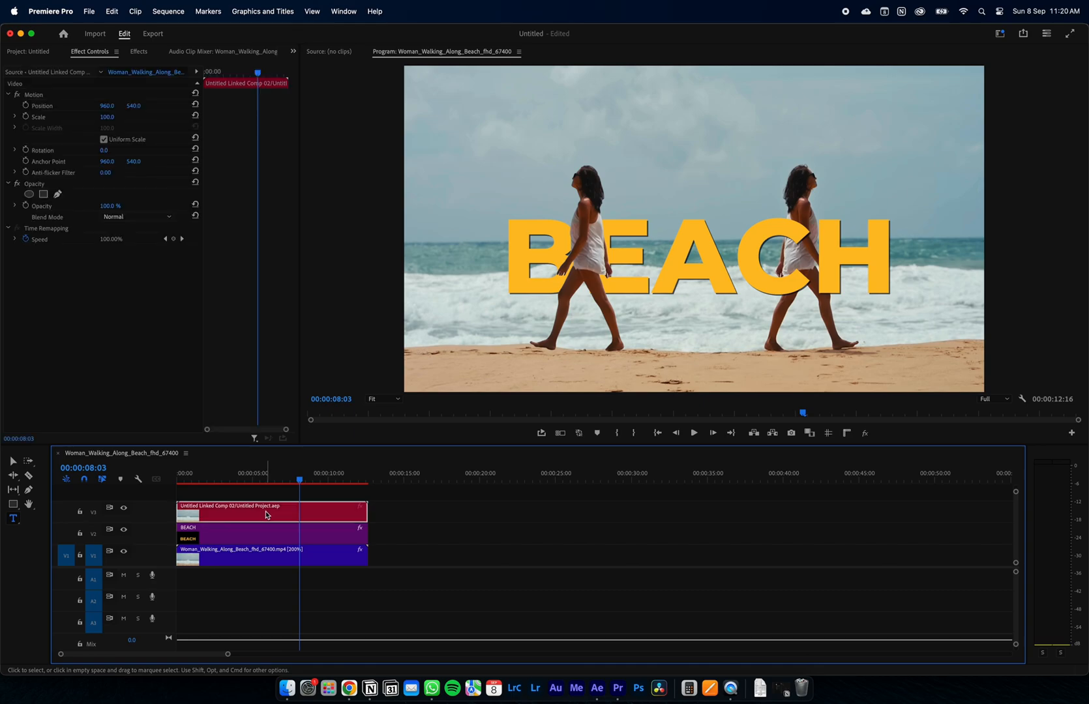
pyautogui.click(270, 555)
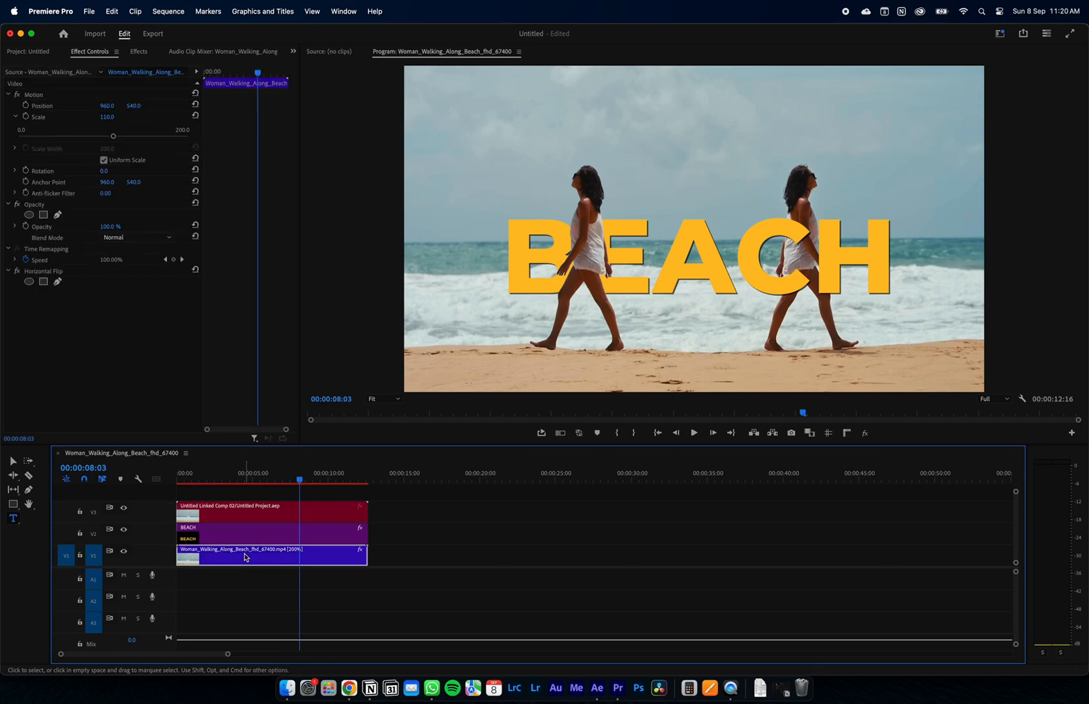
pyautogui.click(44, 271)
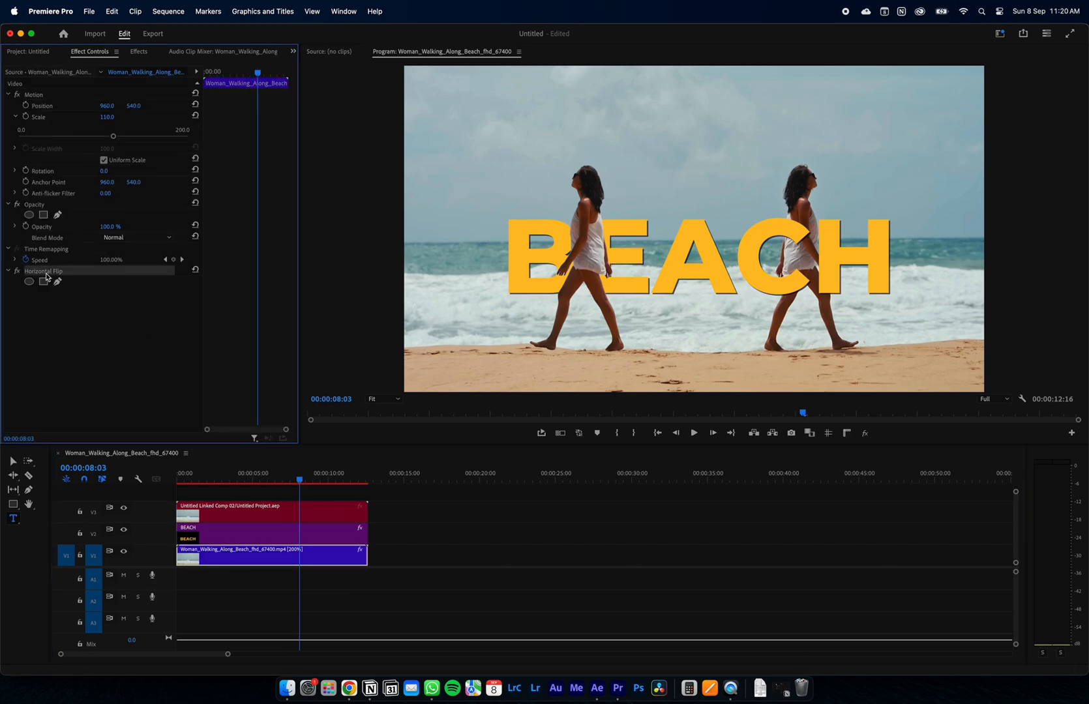
pyautogui.click(227, 512)
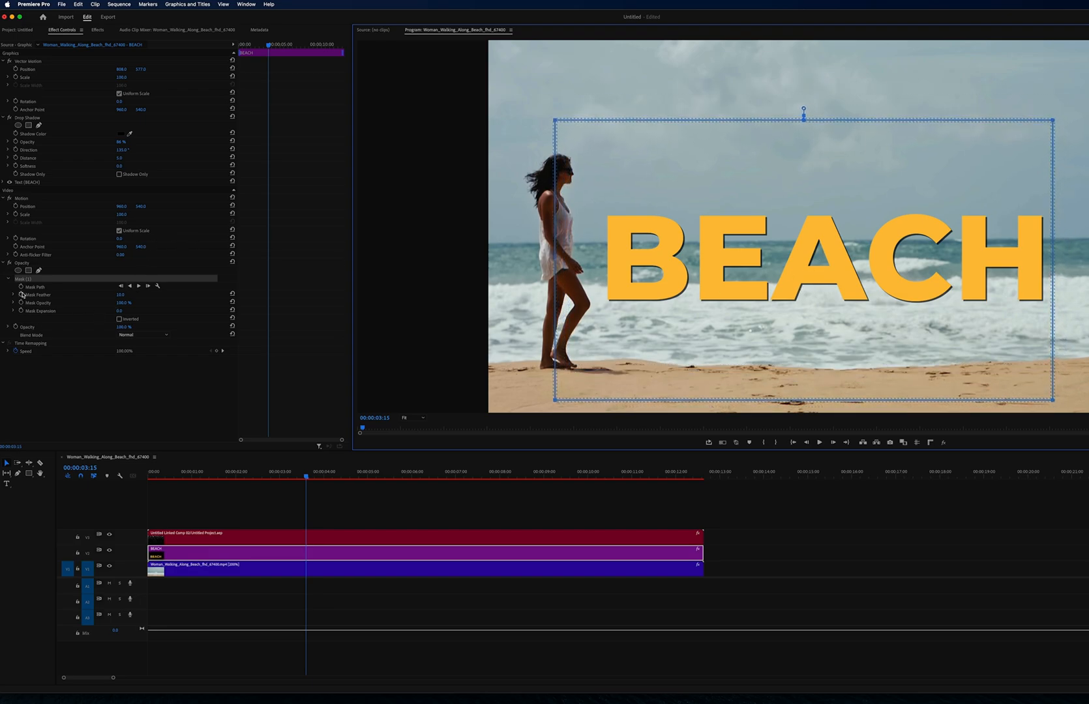
# Set a Mask Path keyframe on the BEACH title, tick Inverted, and show the mask outline.
pyautogui.click(36, 286)
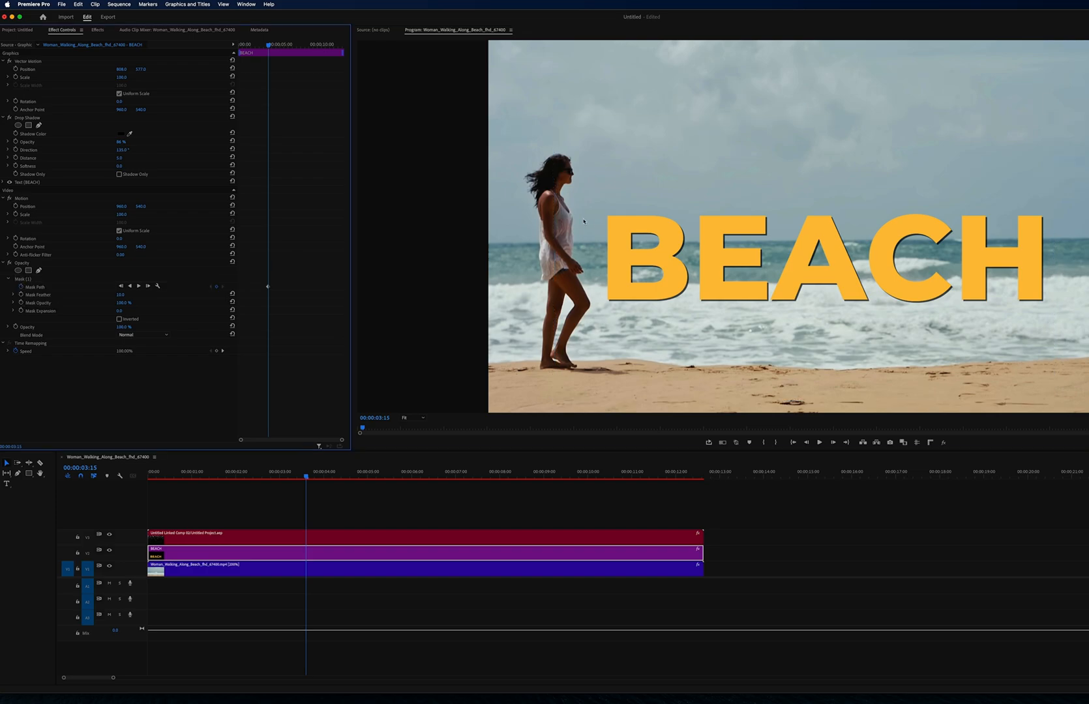
pyautogui.moveTo(306, 478)
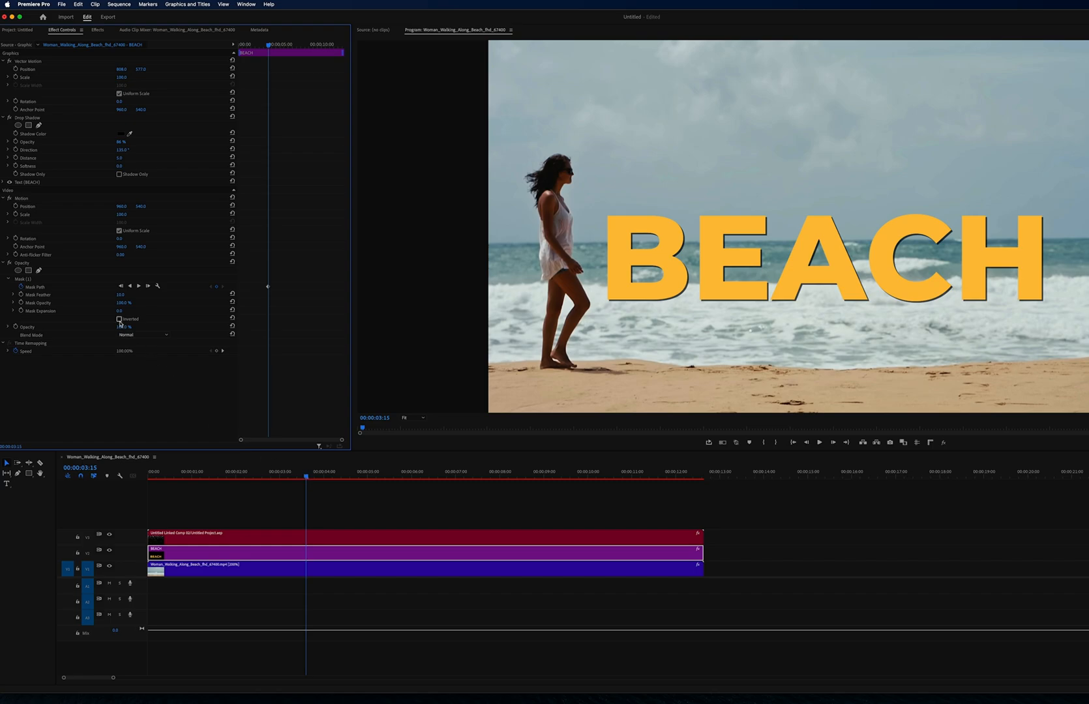
pyautogui.click(119, 319)
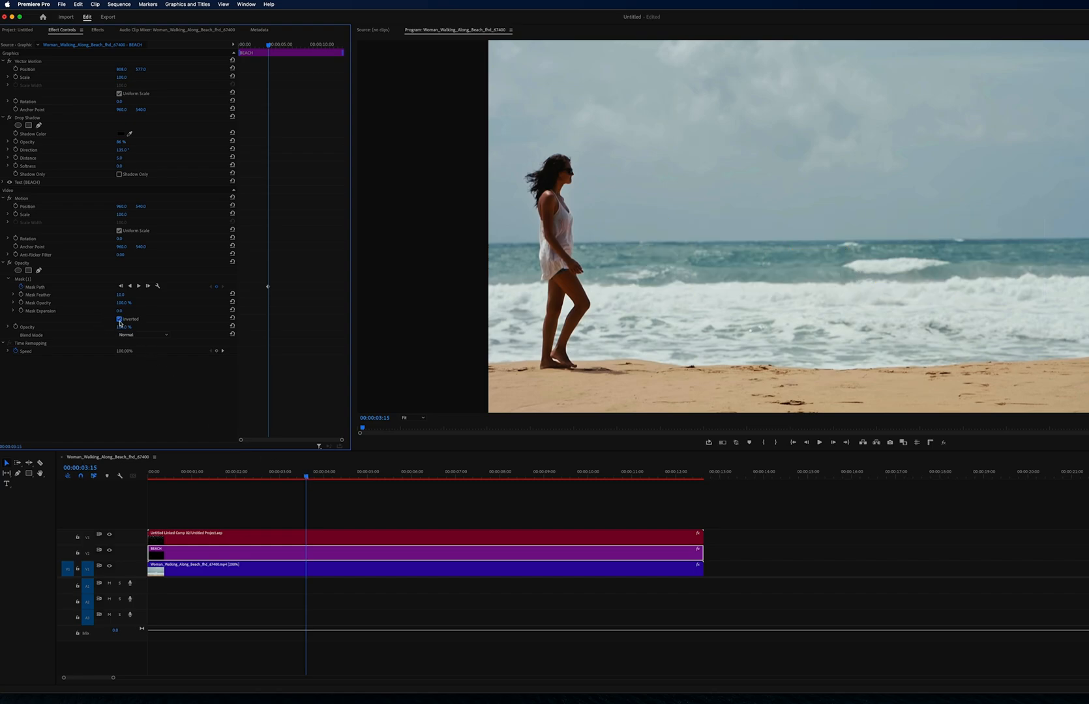
pyautogui.click(26, 278)
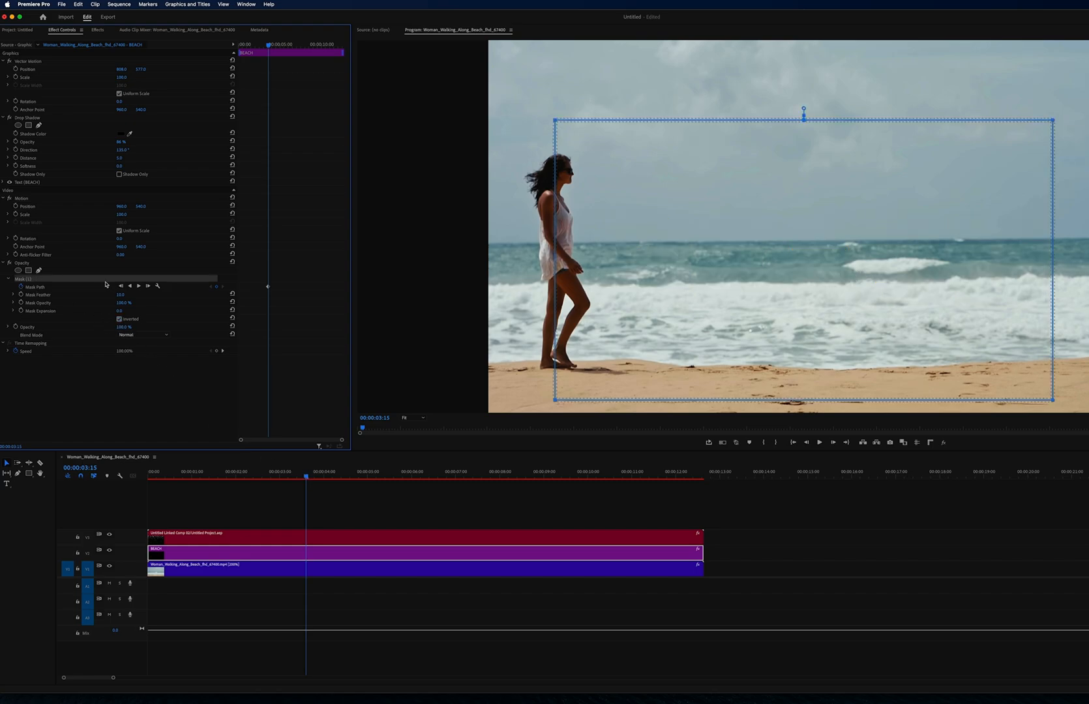
pyautogui.moveTo(778, 216)
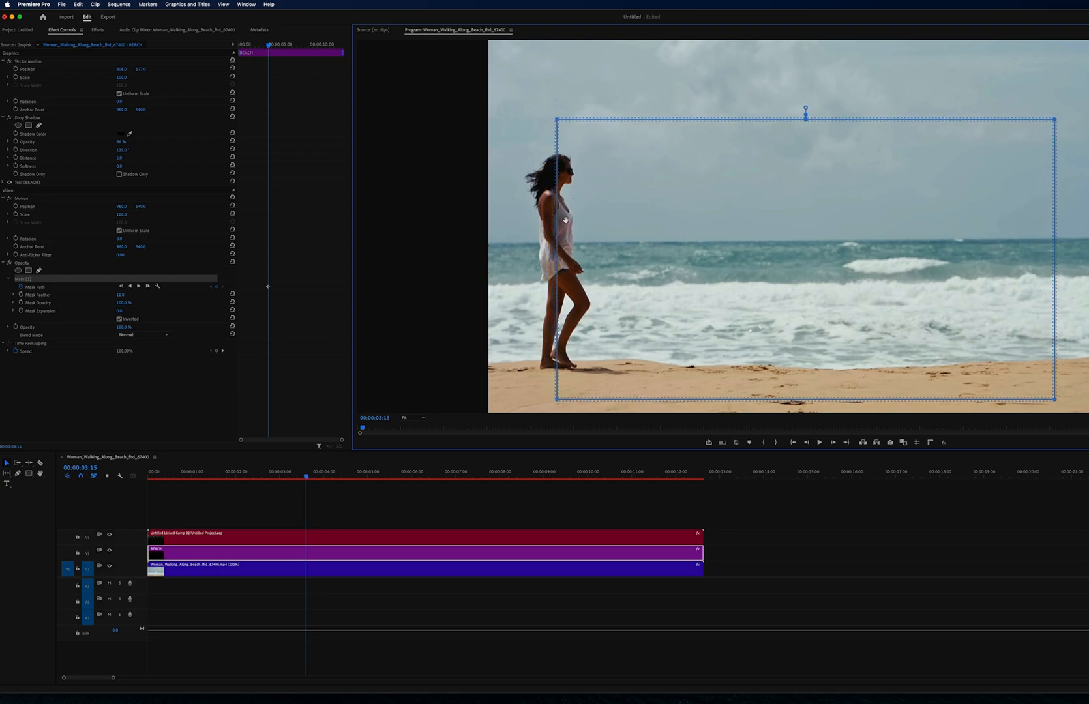
pyautogui.moveTo(277, 287)
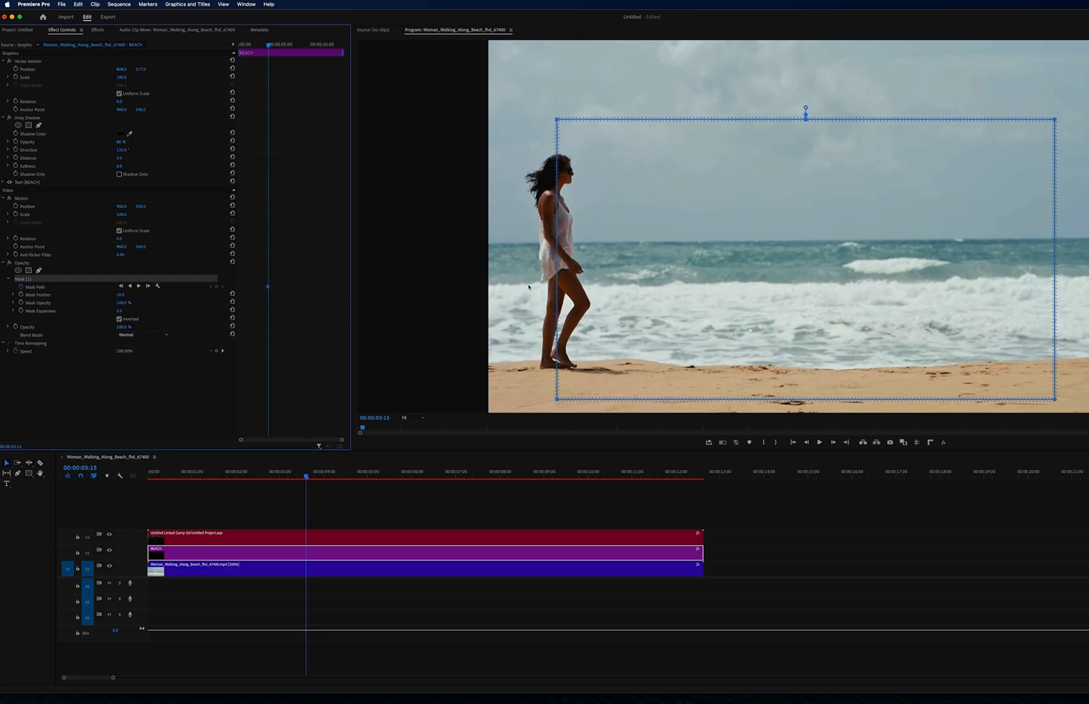
# Move the playhead forward and play the sequence to check BEACH revealing behind the woman.
pyautogui.click(430, 477)
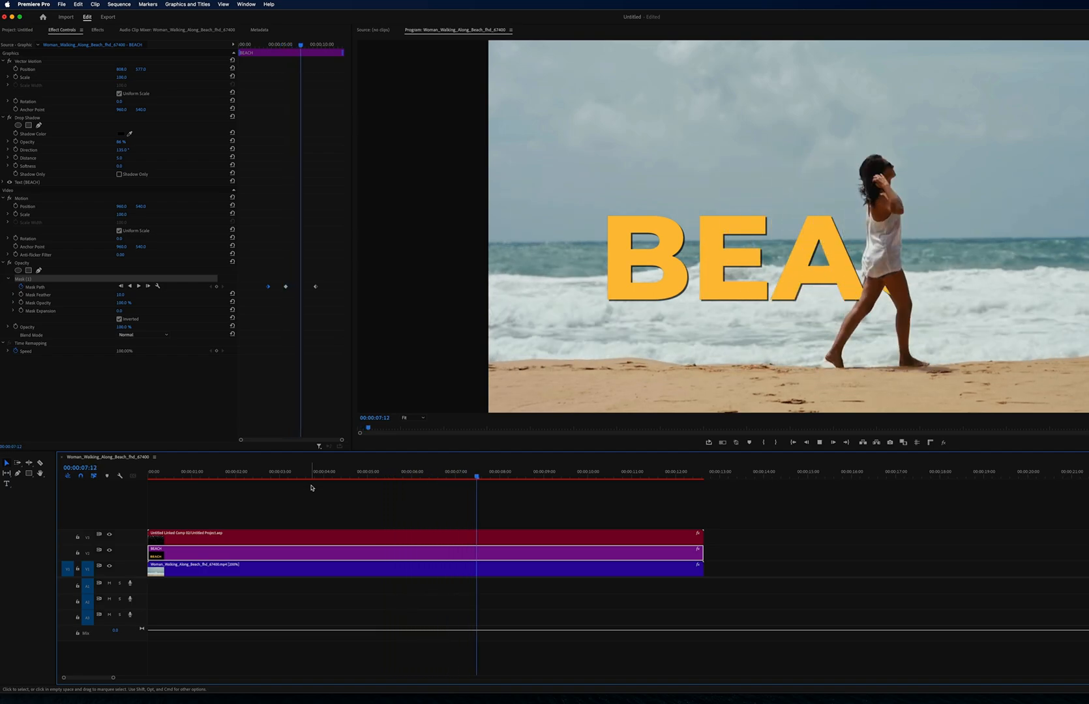
pyautogui.click(562, 476)
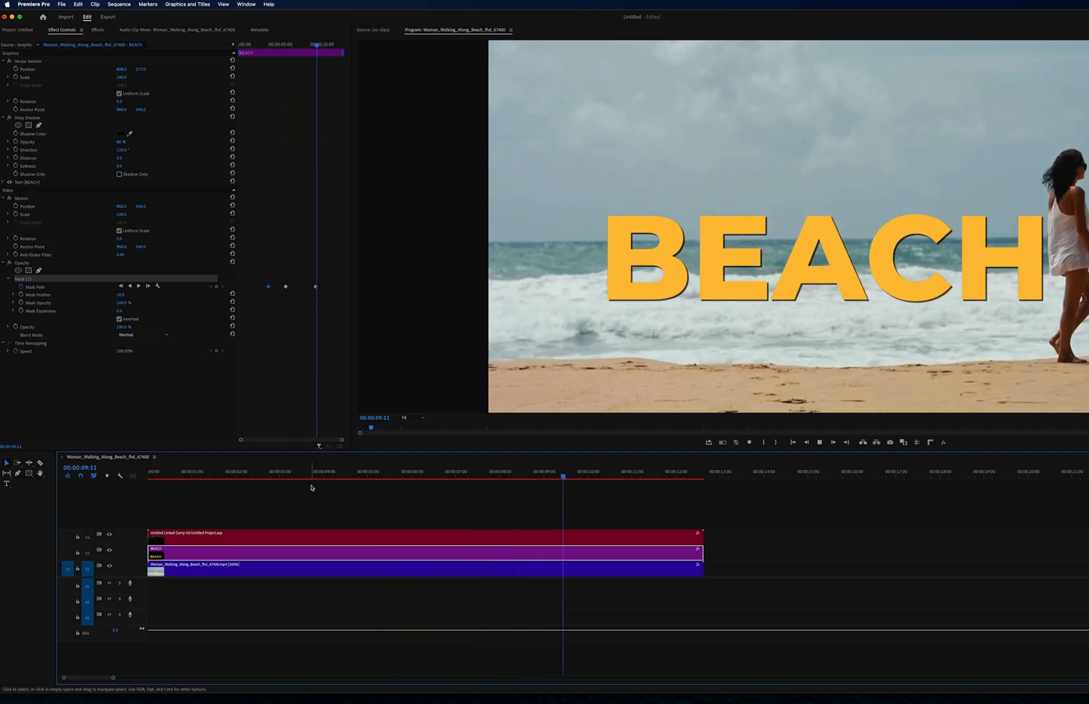